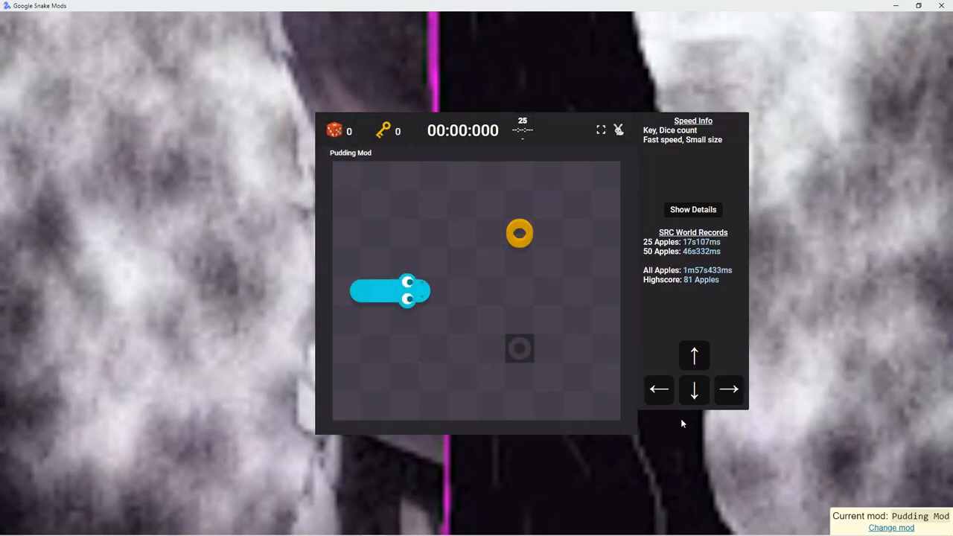
# Start the Pudding Mod snake moving upward and steer it through the first 25 apples
pyautogui.press('Up')
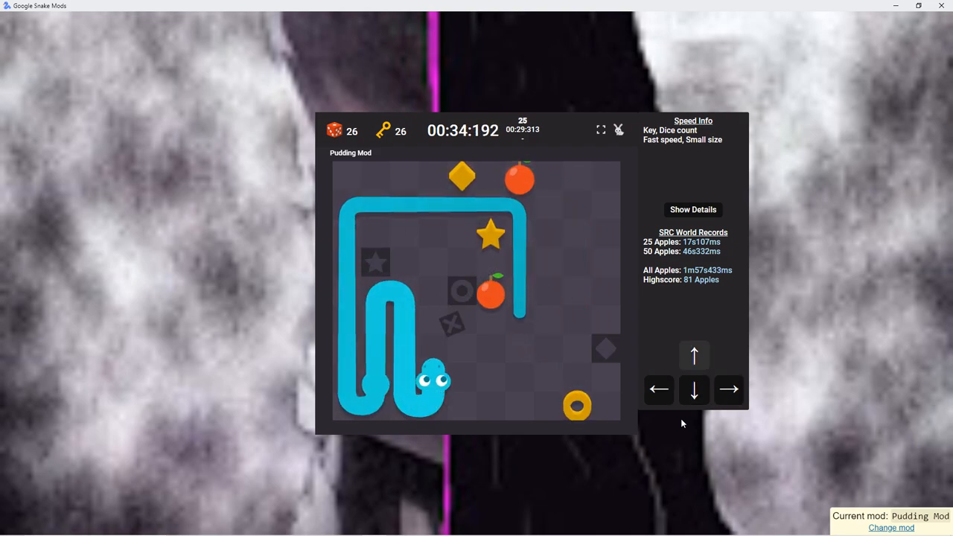
# Steer the snake past the 50-apple split, collecting 60 keys and dice, until it crashes
pyautogui.press('ArrowUp')
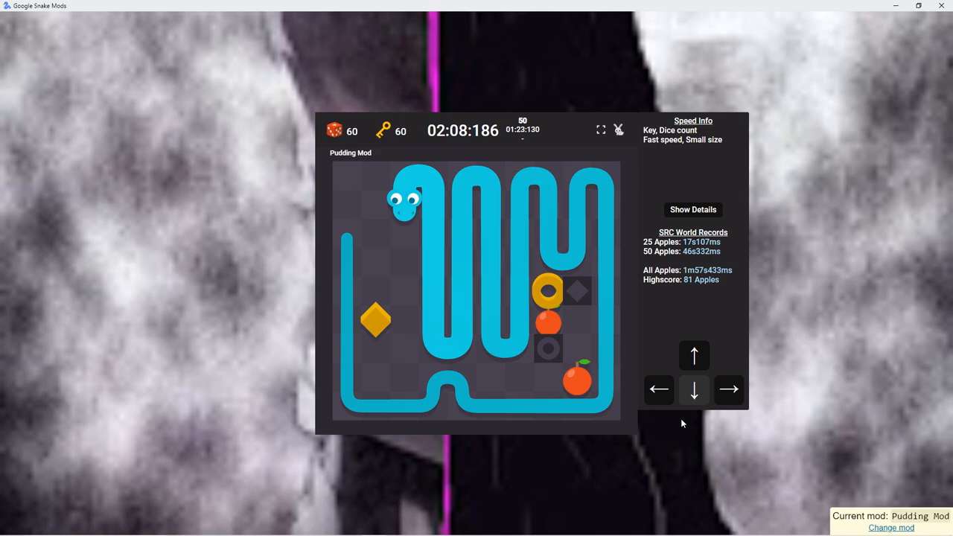
pyautogui.press('ArrowDown')
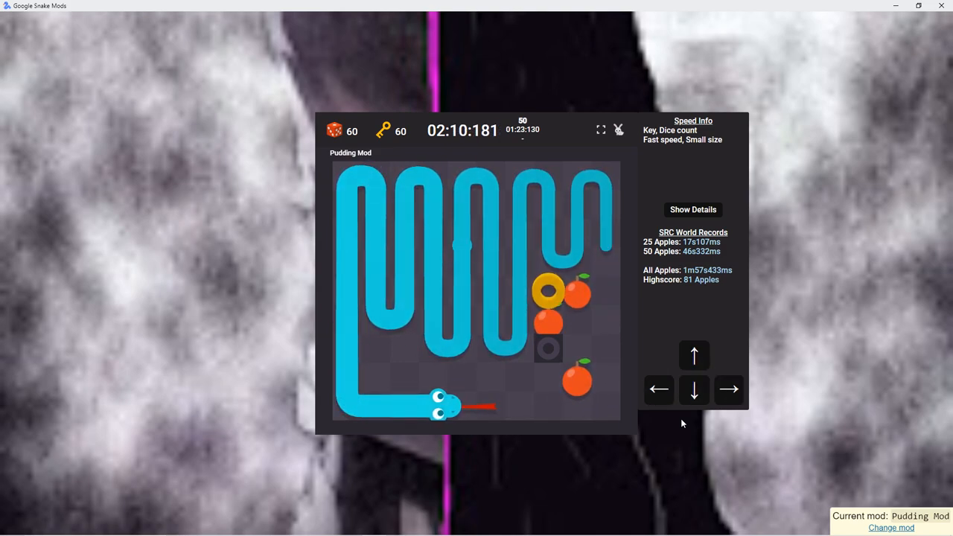